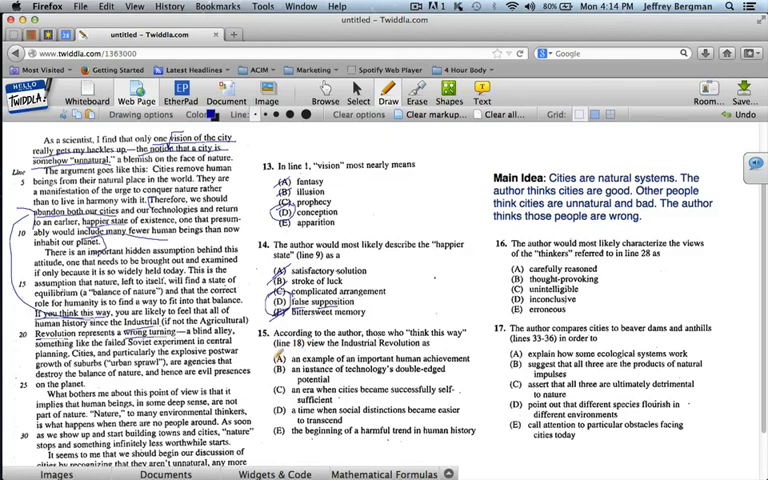
{"action": "left_click", "coordinate": [288, 358]}
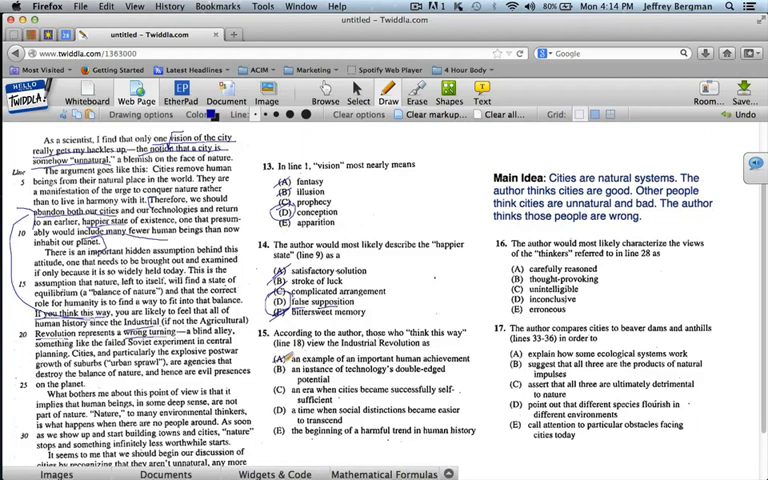